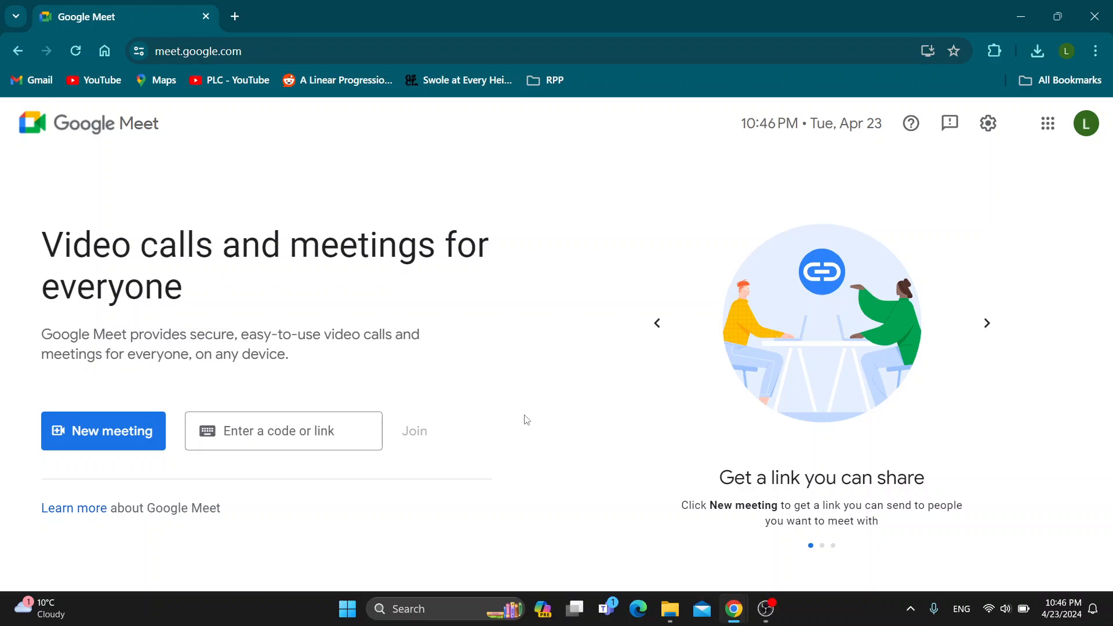
mouse_move(546, 295)
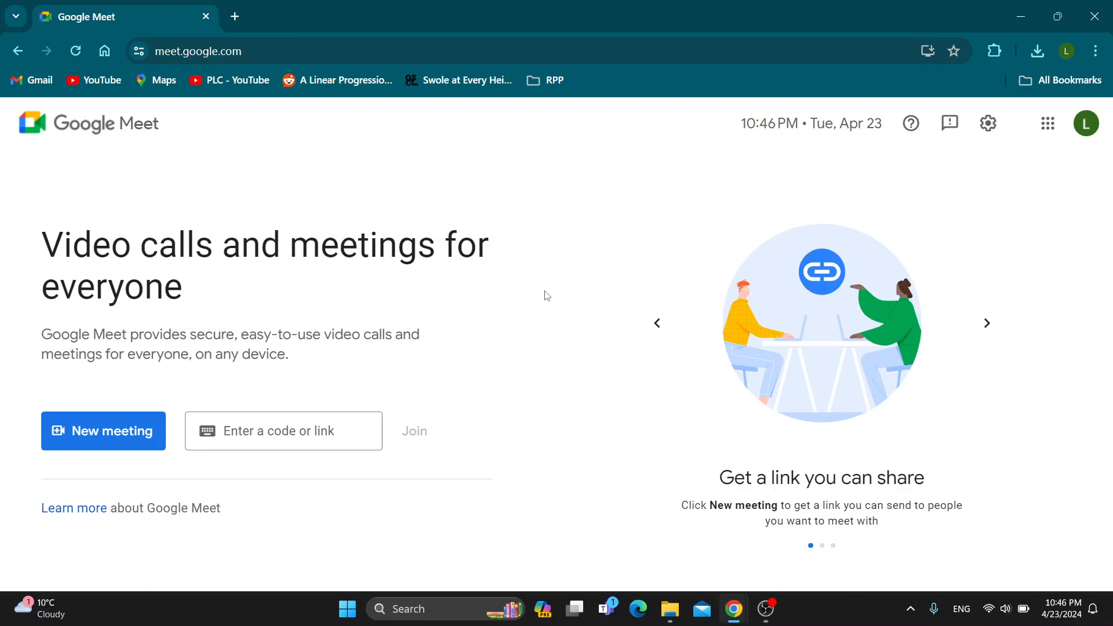
mouse_move(575, 315)
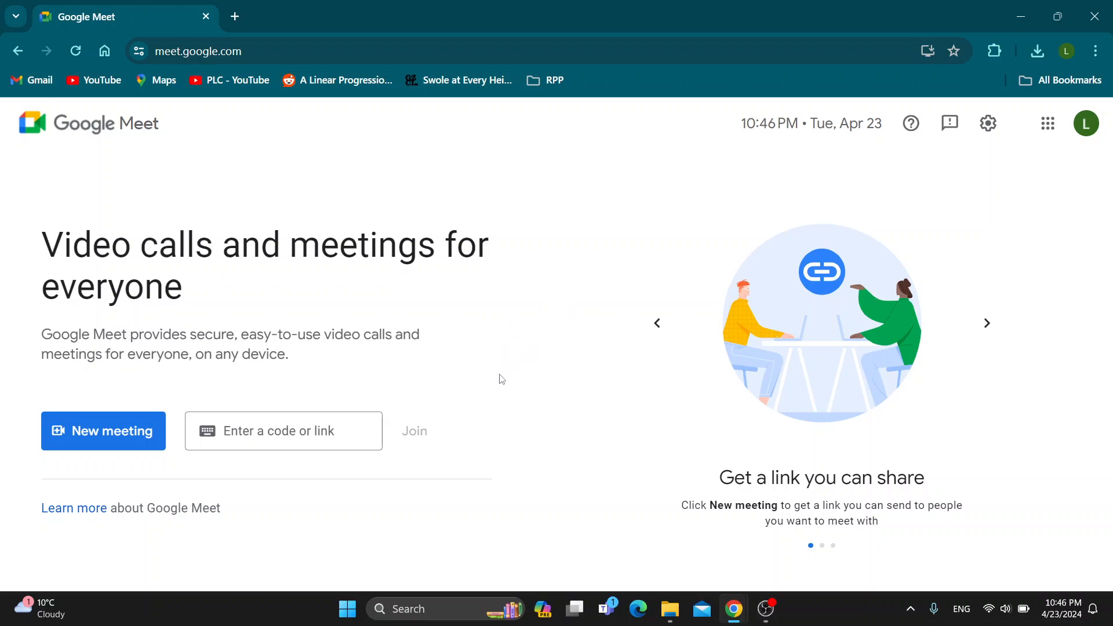
mouse_move(384, 383)
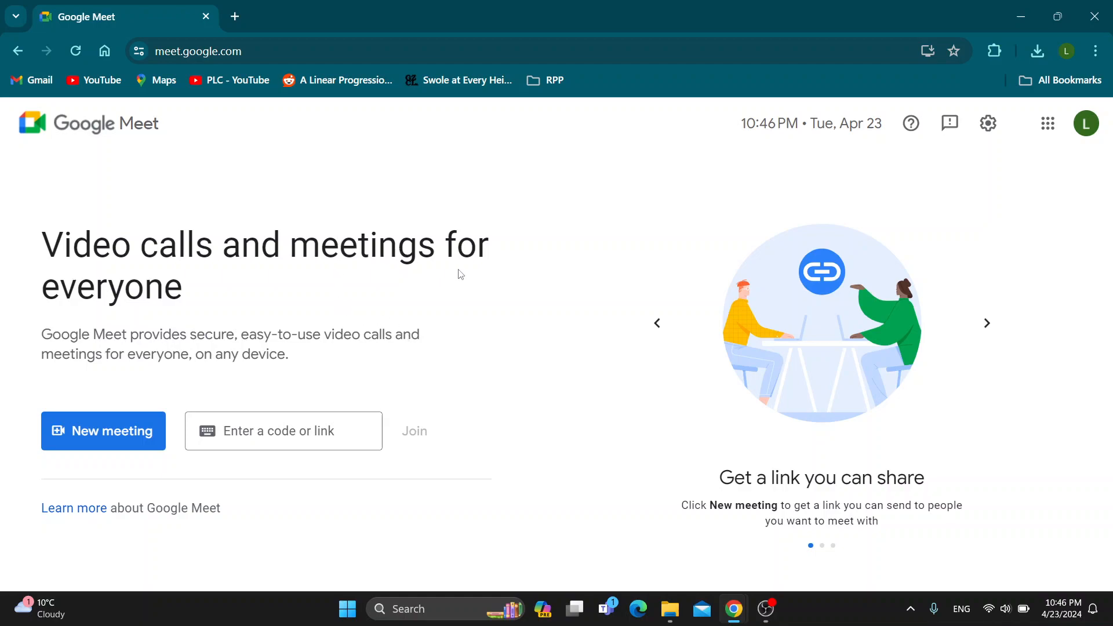
mouse_move(490, 288)
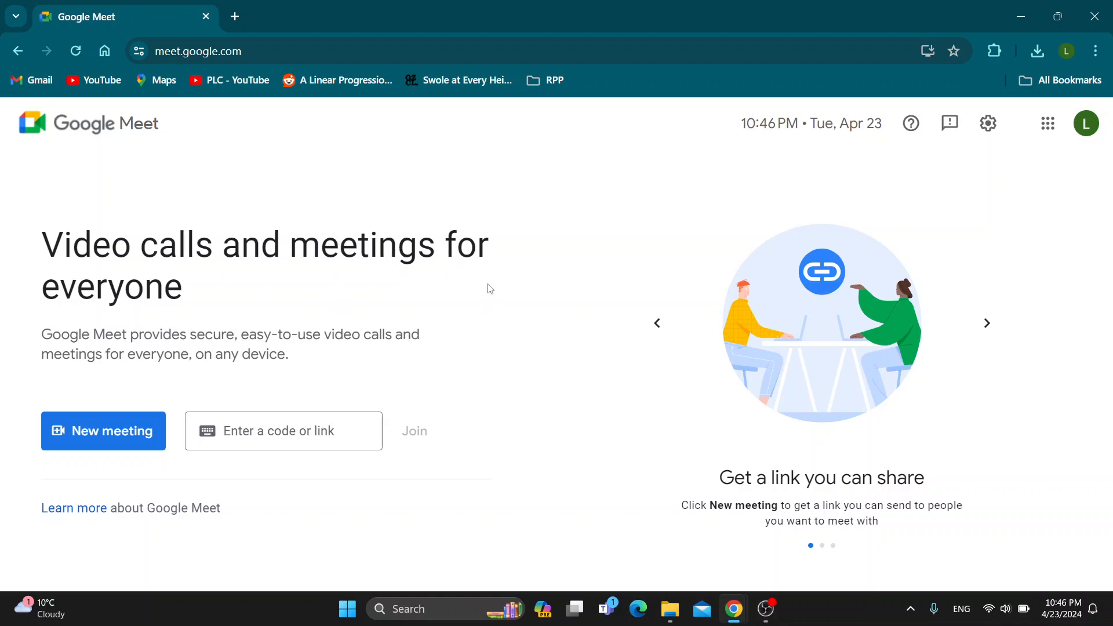
mouse_move(479, 294)
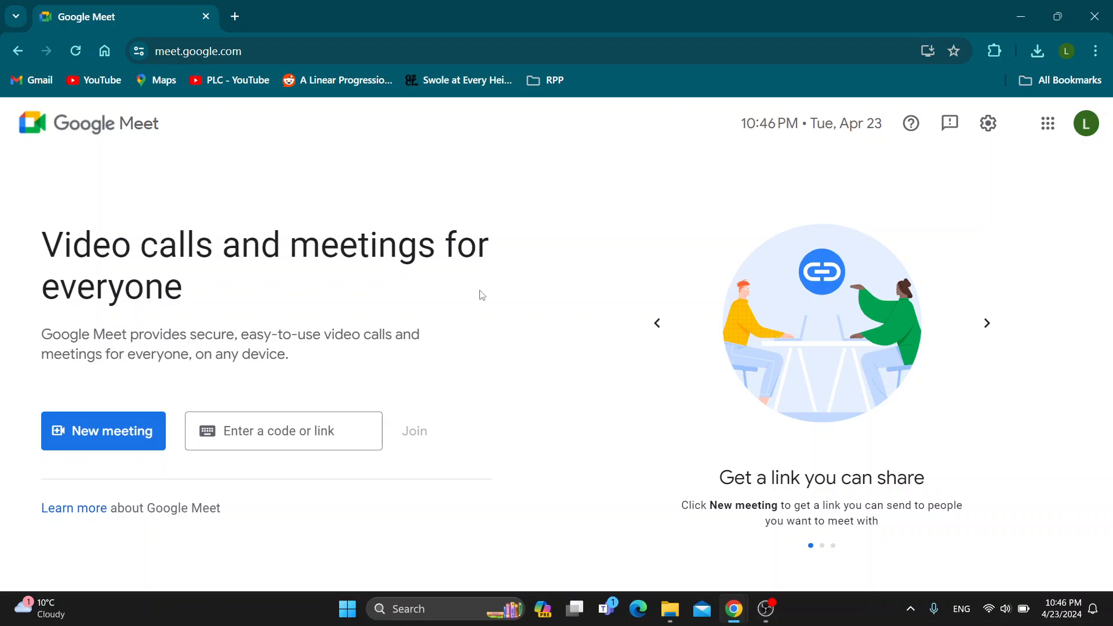
mouse_move(437, 322)
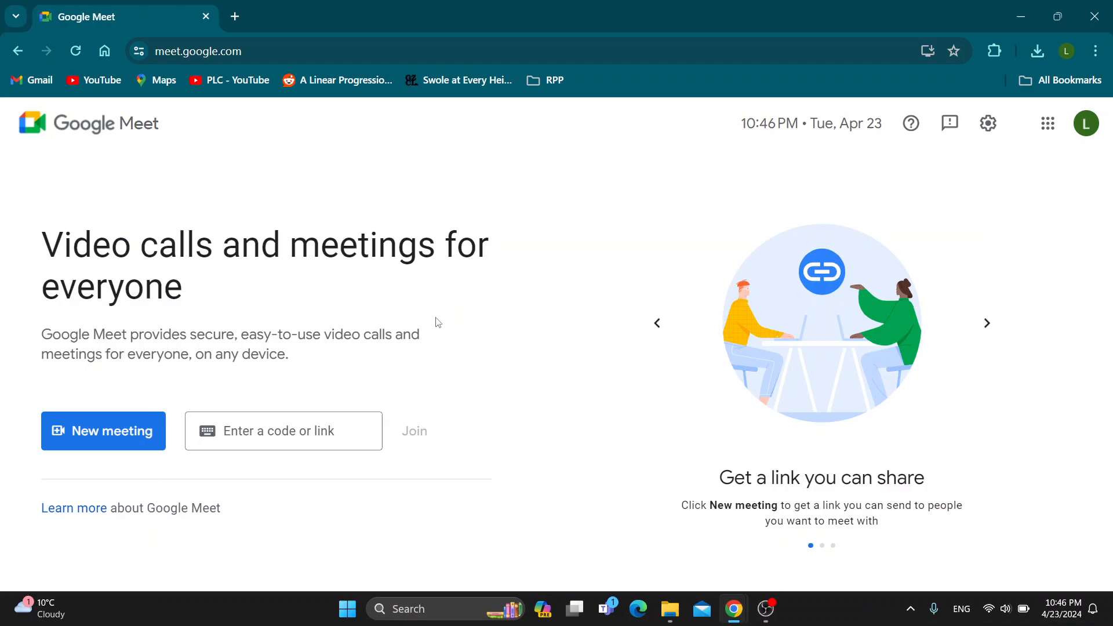
mouse_move(391, 172)
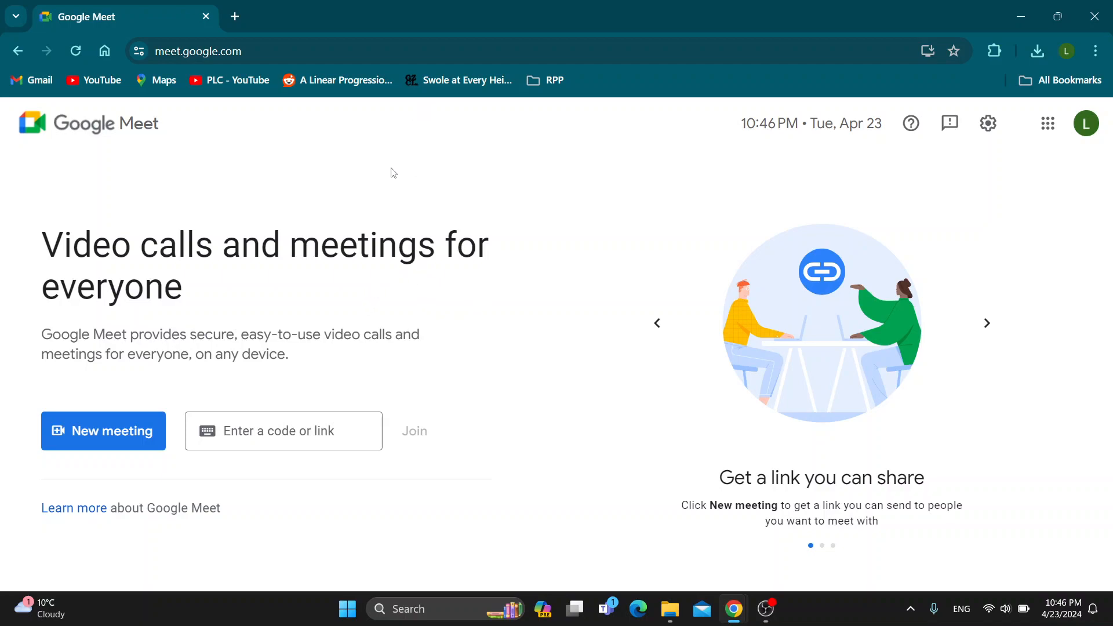
mouse_move(466, 203)
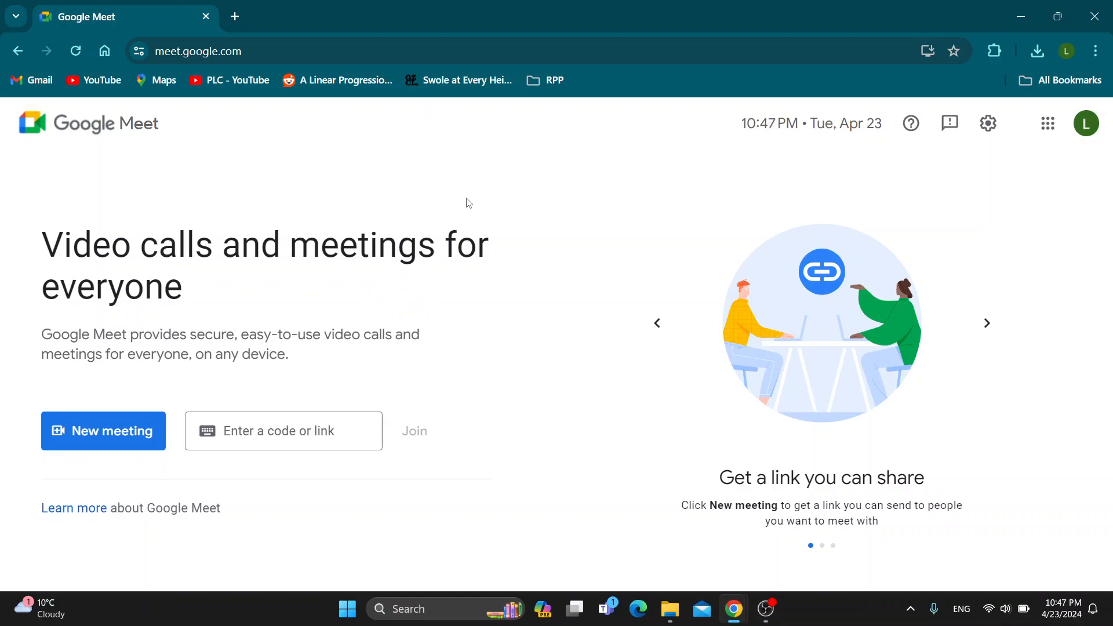
mouse_move(488, 223)
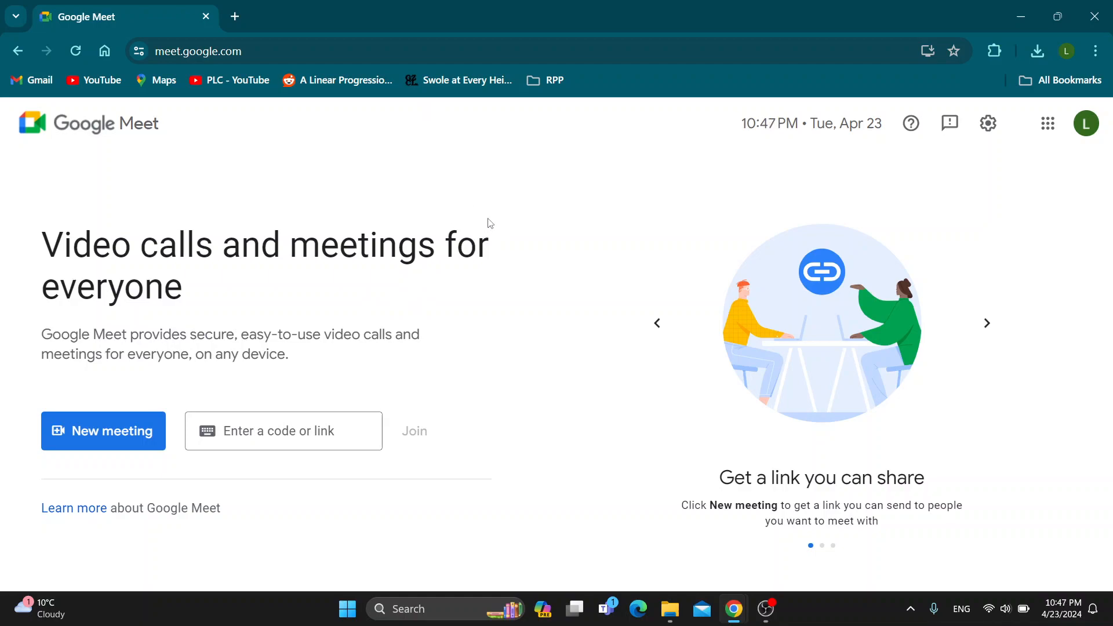
mouse_move(345, 320)
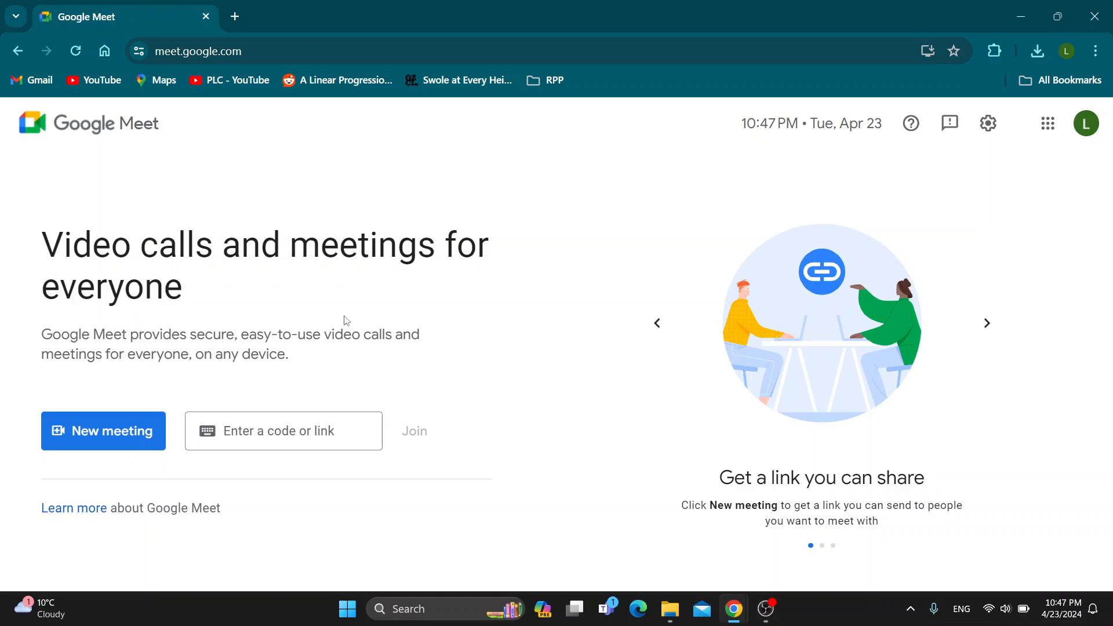
mouse_move(315, 182)
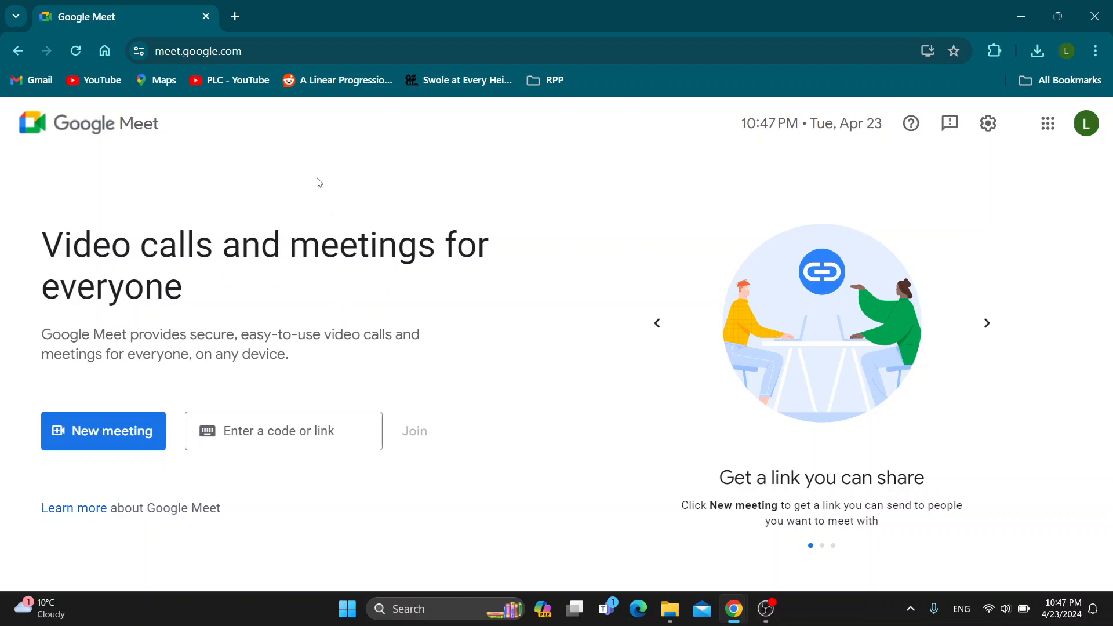
mouse_move(289, 217)
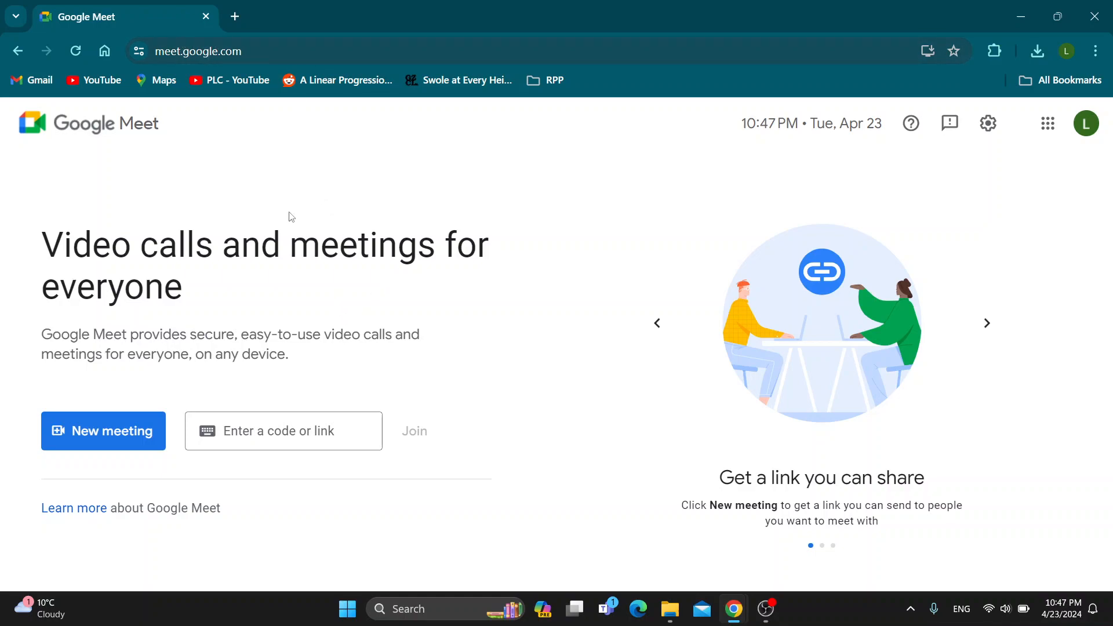
mouse_move(681, 495)
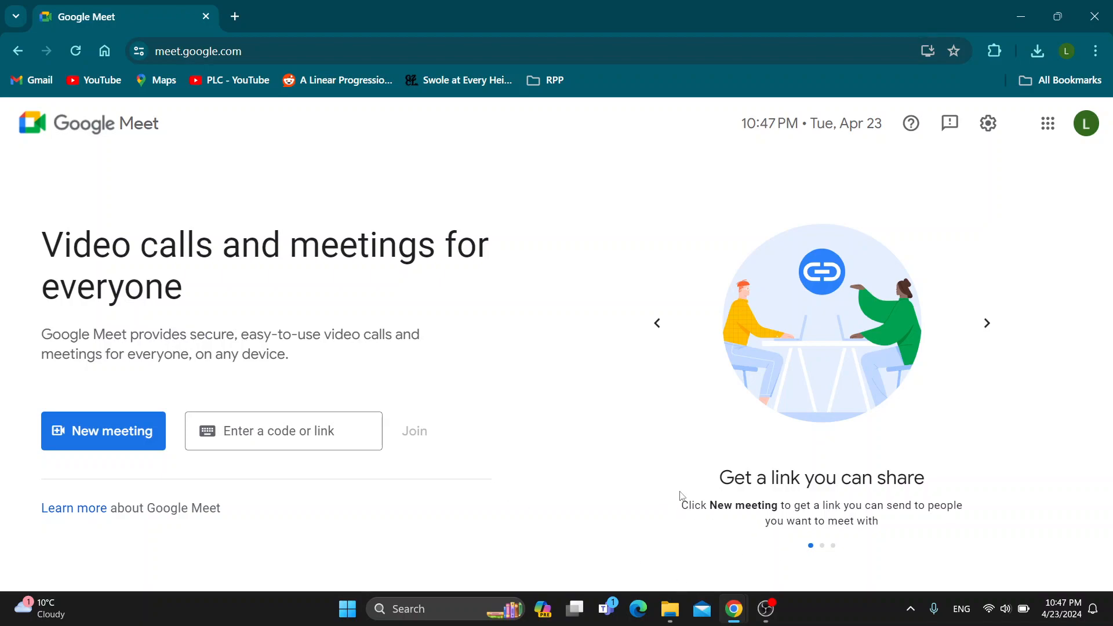
mouse_move(700, 559)
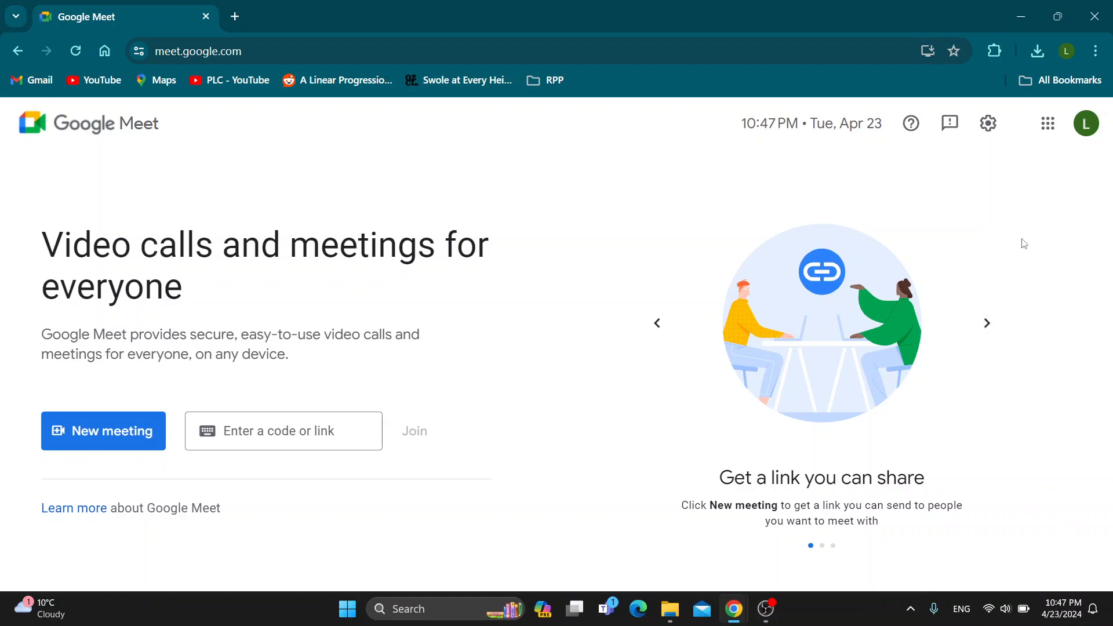
mouse_move(480, 289)
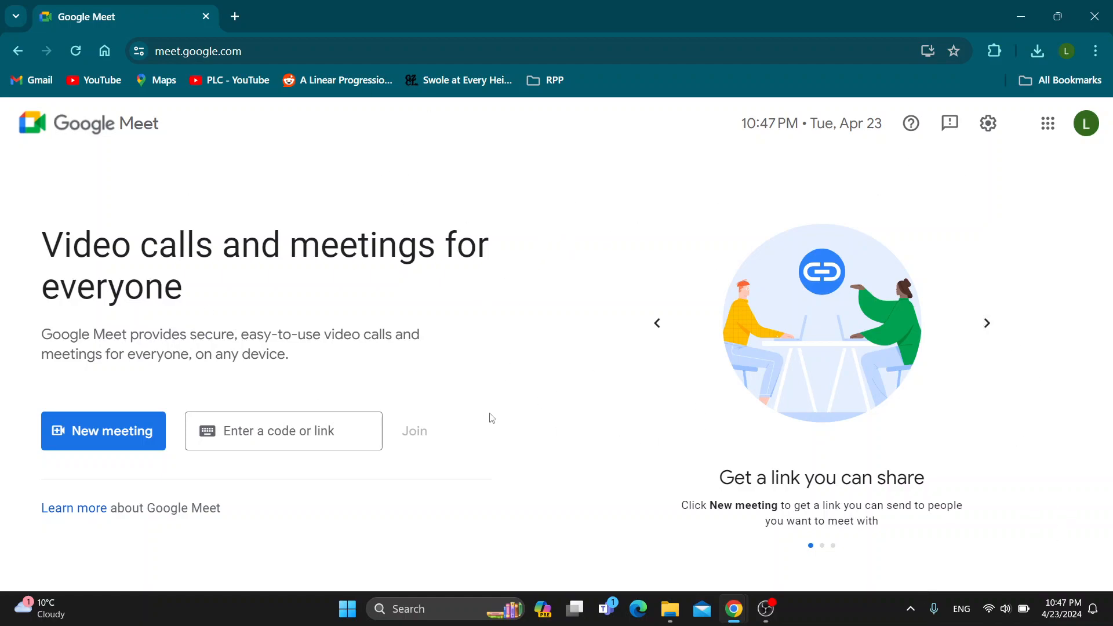
mouse_move(245, 289)
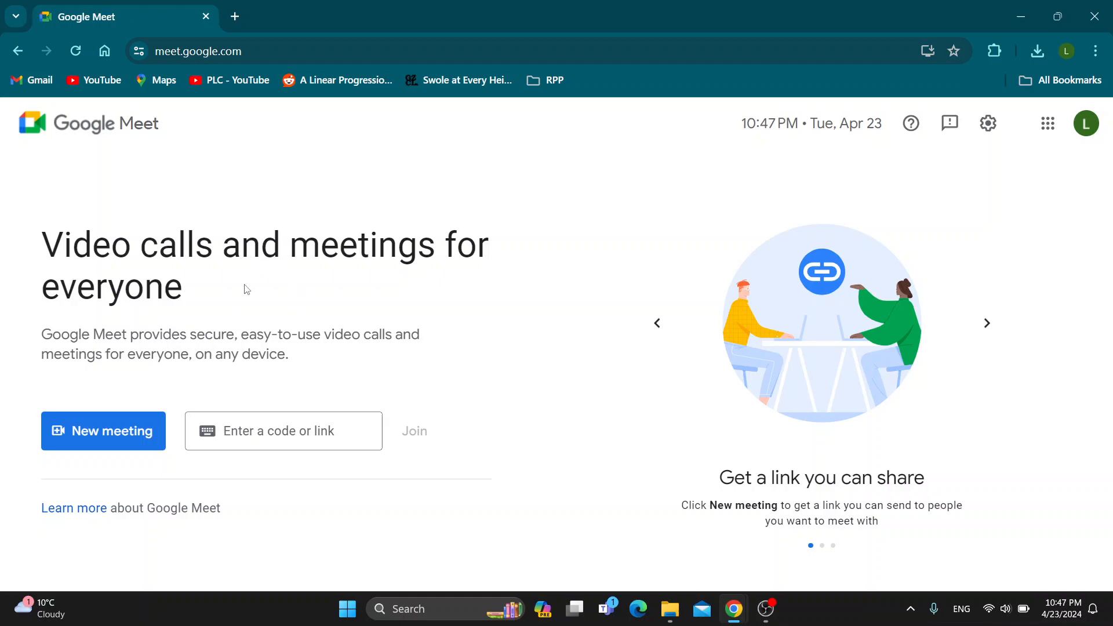
Start an instant meeting from the New meeting menu
click(283, 431)
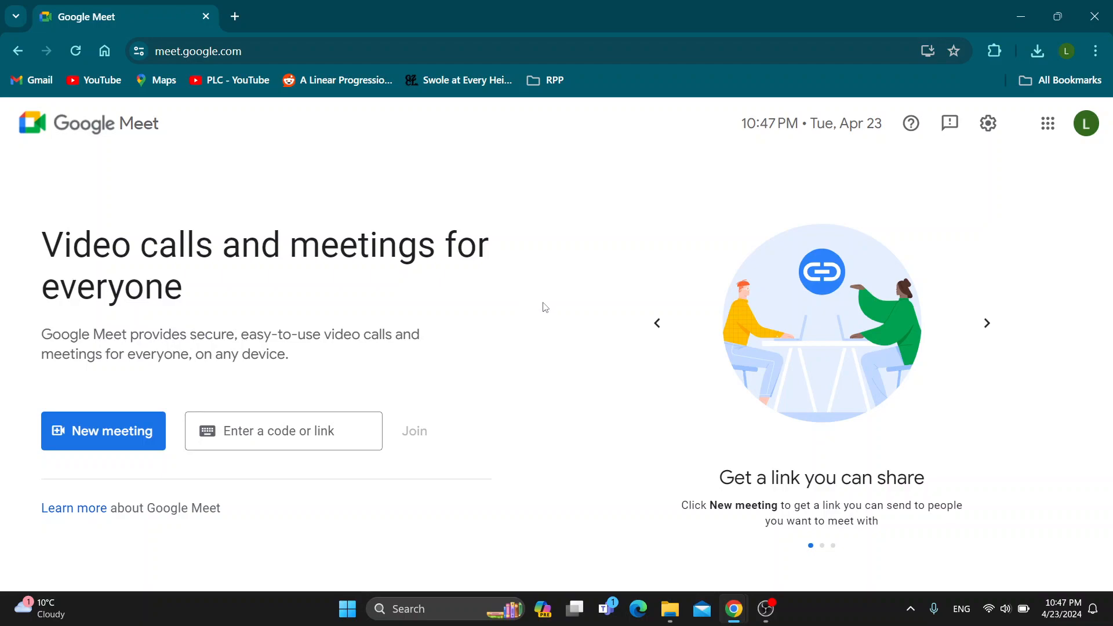
mouse_move(545, 362)
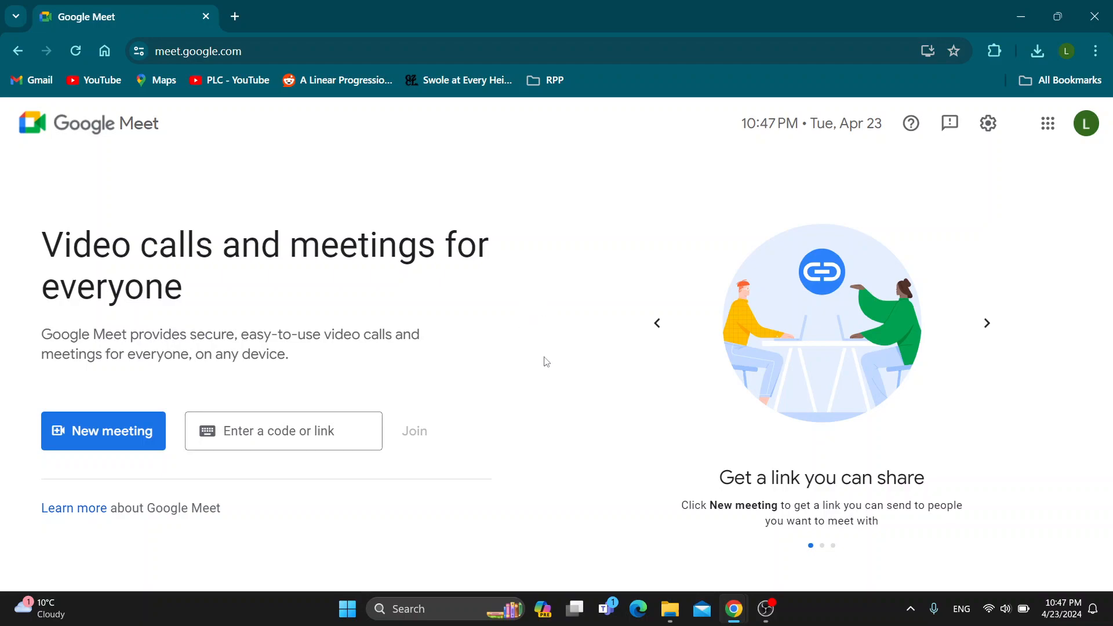
mouse_move(532, 371)
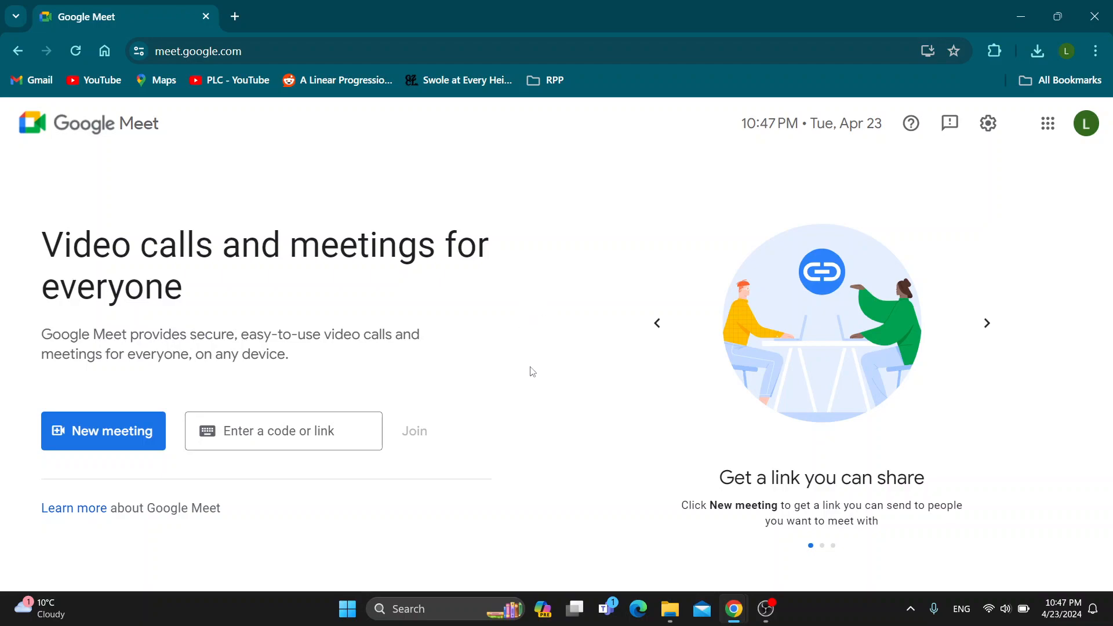
mouse_move(380, 495)
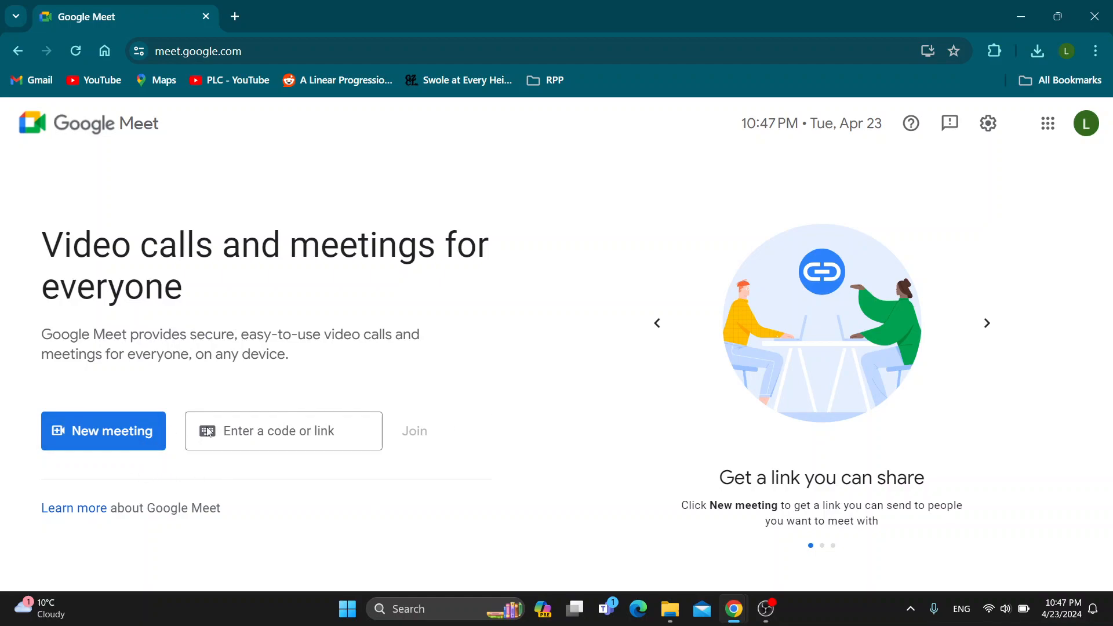
click(103, 431)
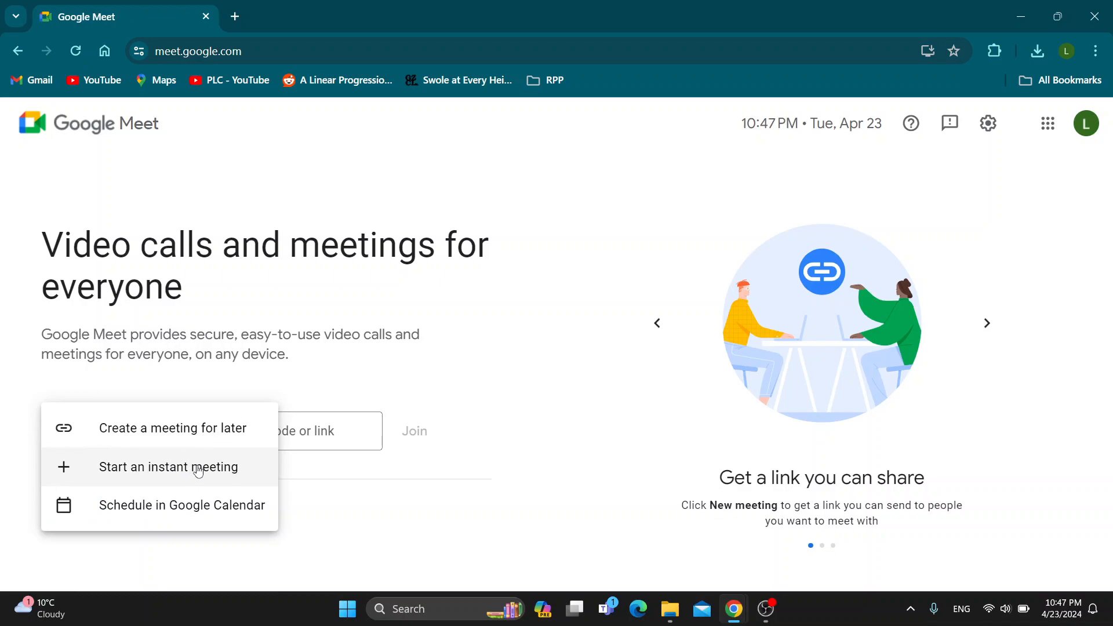
click(168, 467)
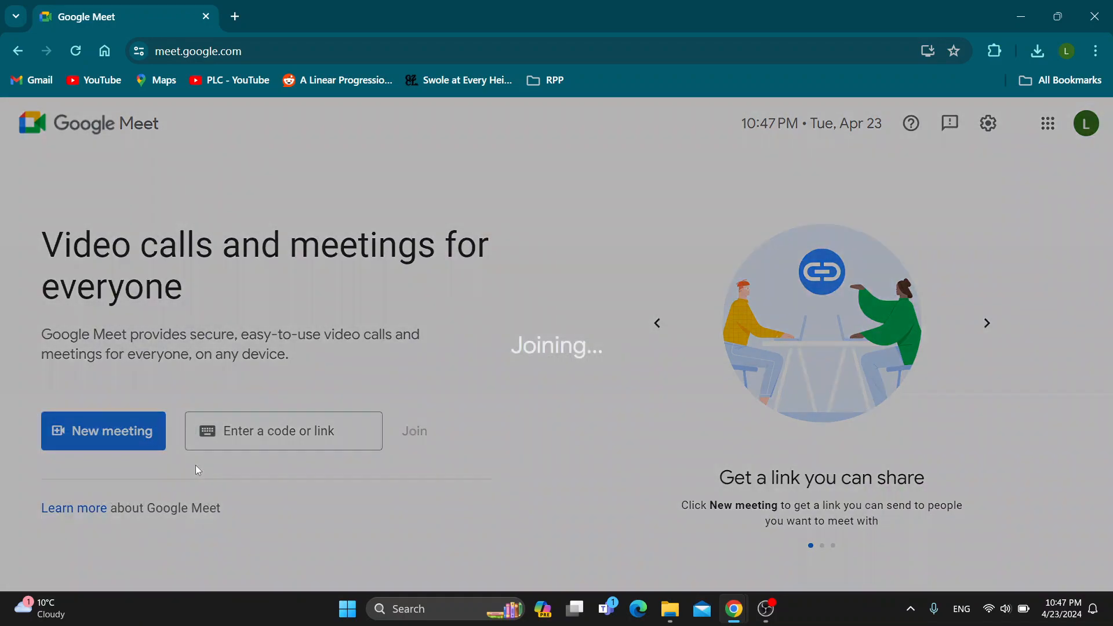
click(103, 431)
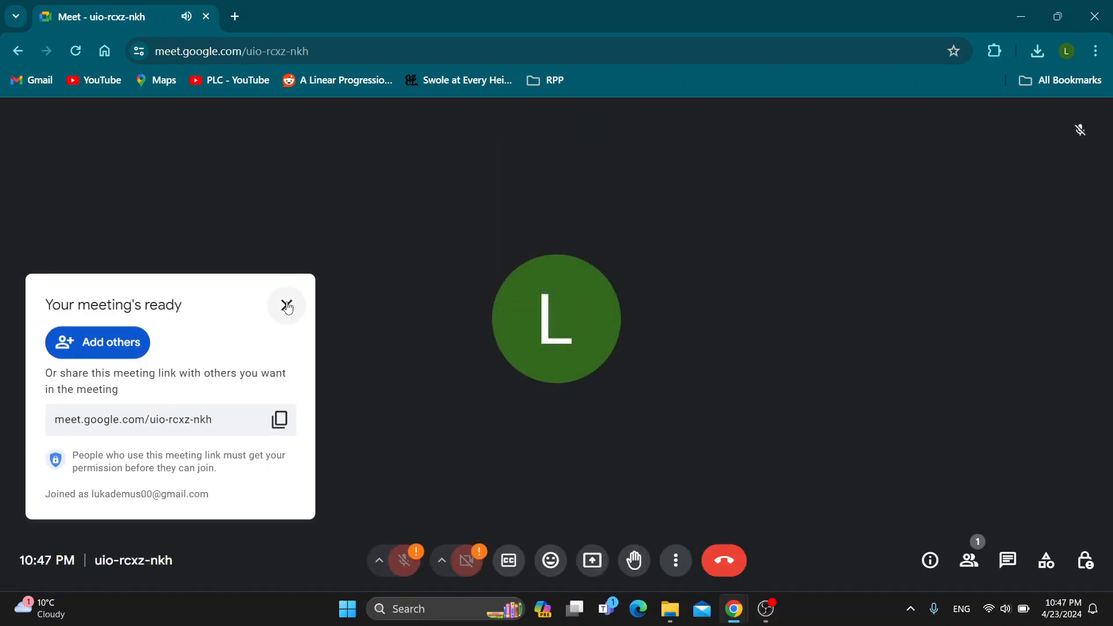
Dismiss the 'Your meeting's ready' link card and request microphone access
click(286, 305)
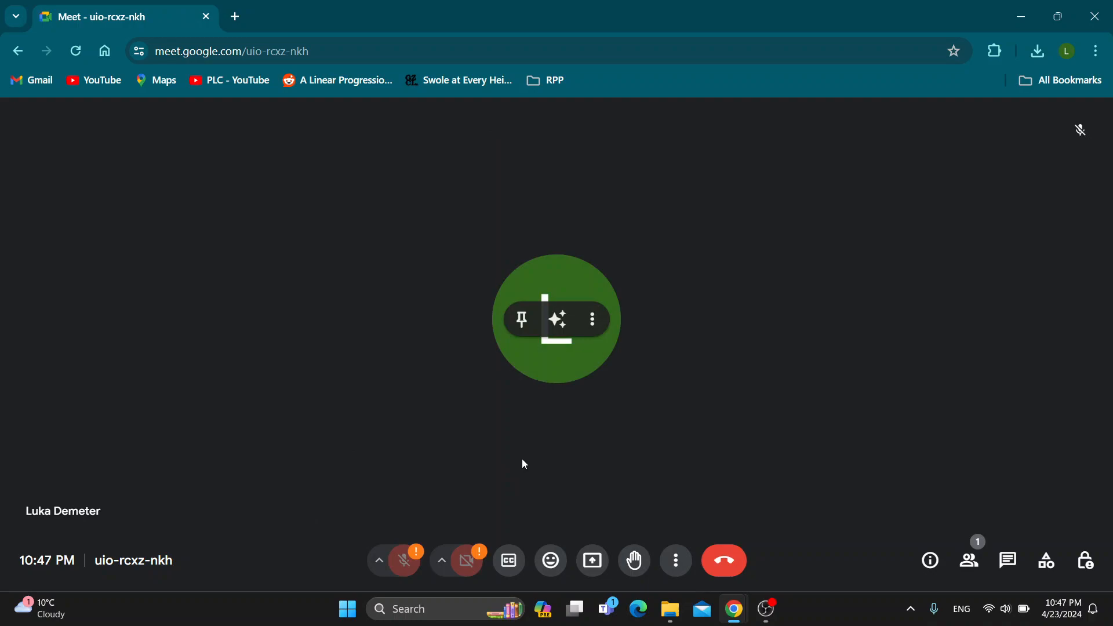
mouse_move(455, 395)
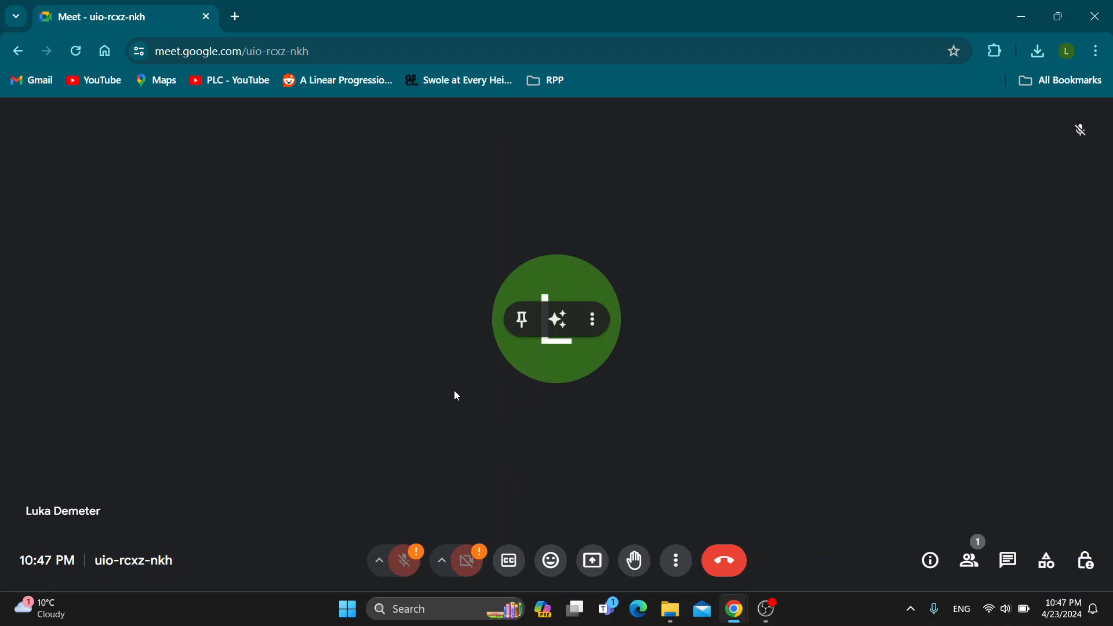
mouse_move(460, 524)
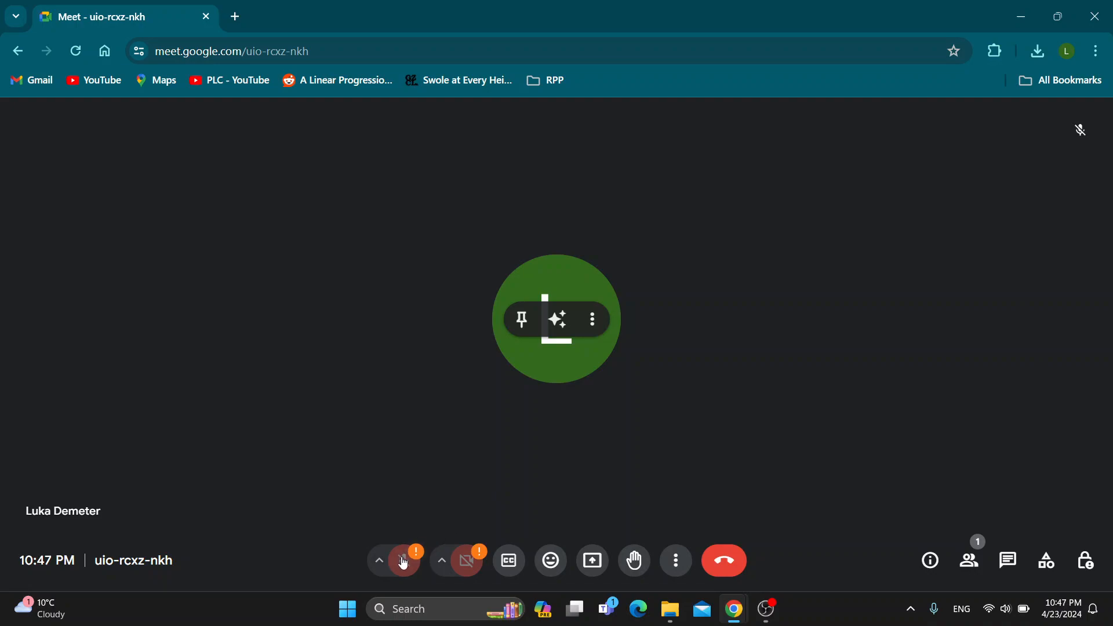
mouse_move(402, 561)
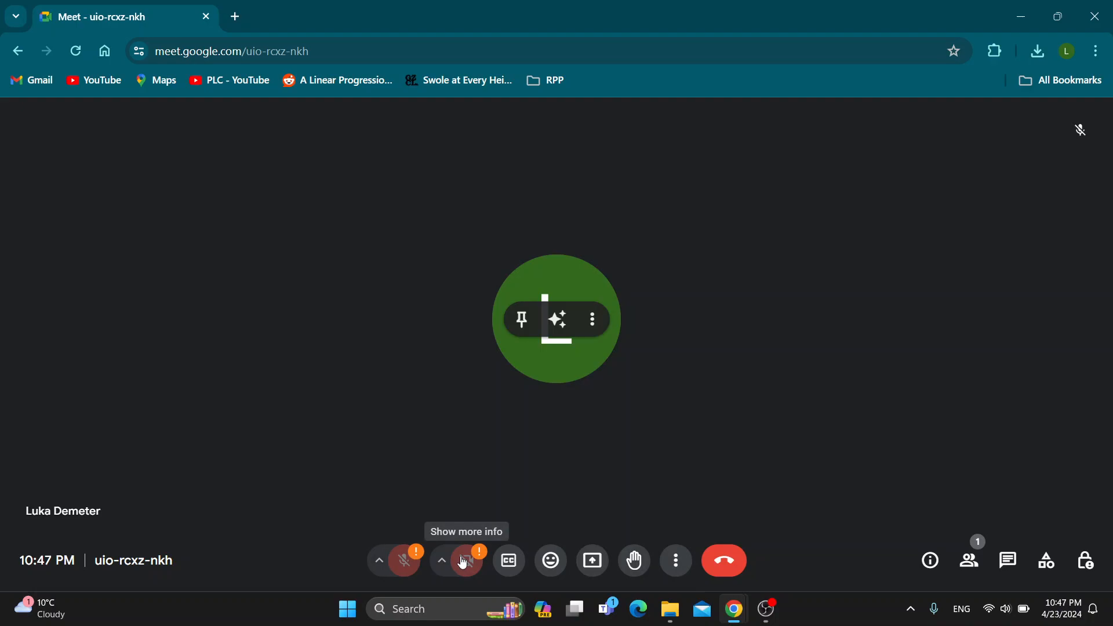
click(404, 560)
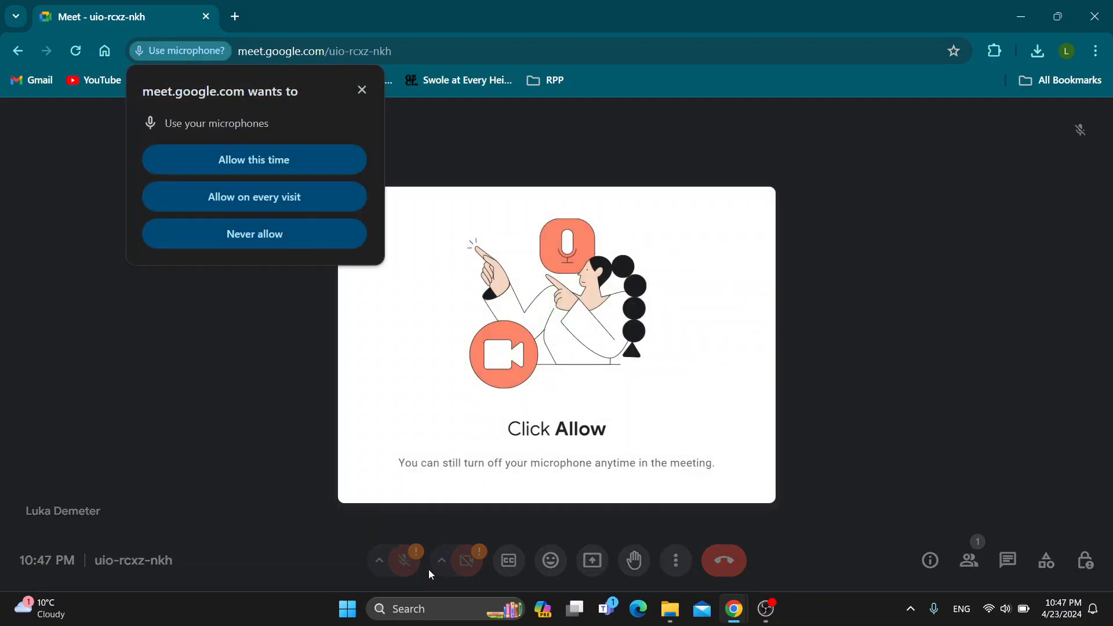
Allow microphone access this time, turn the mic on, then mute it again
click(253, 159)
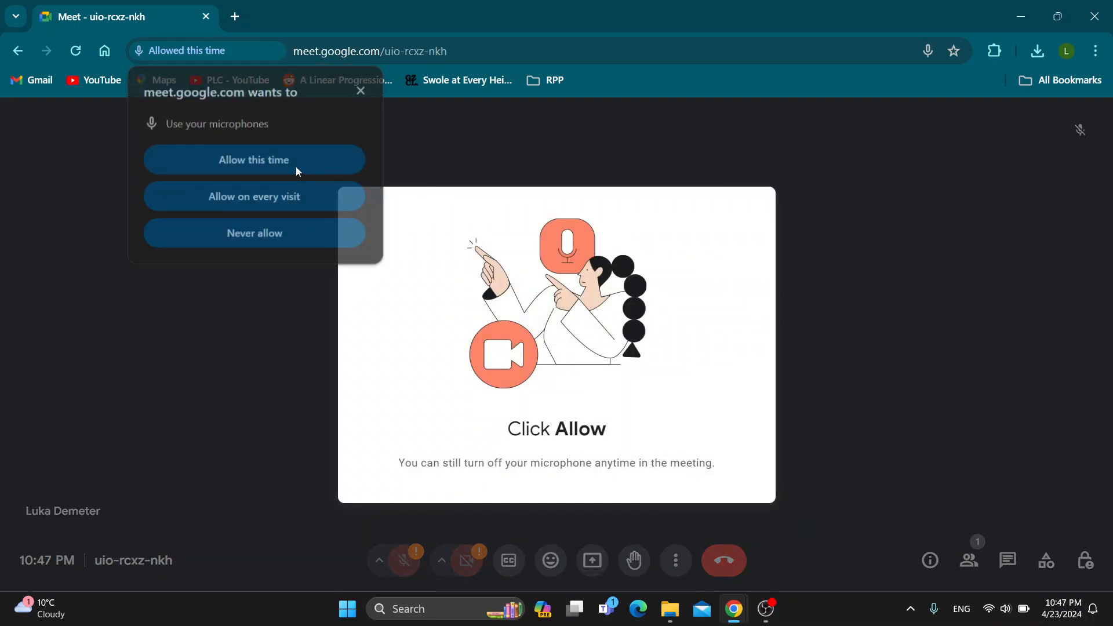
click(254, 160)
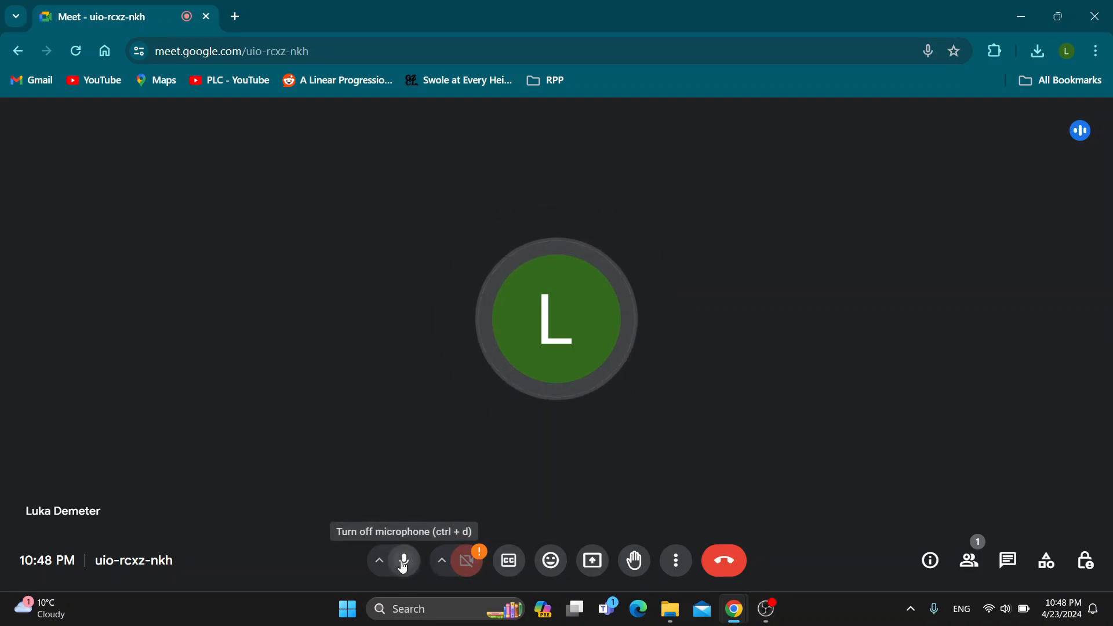
click(403, 560)
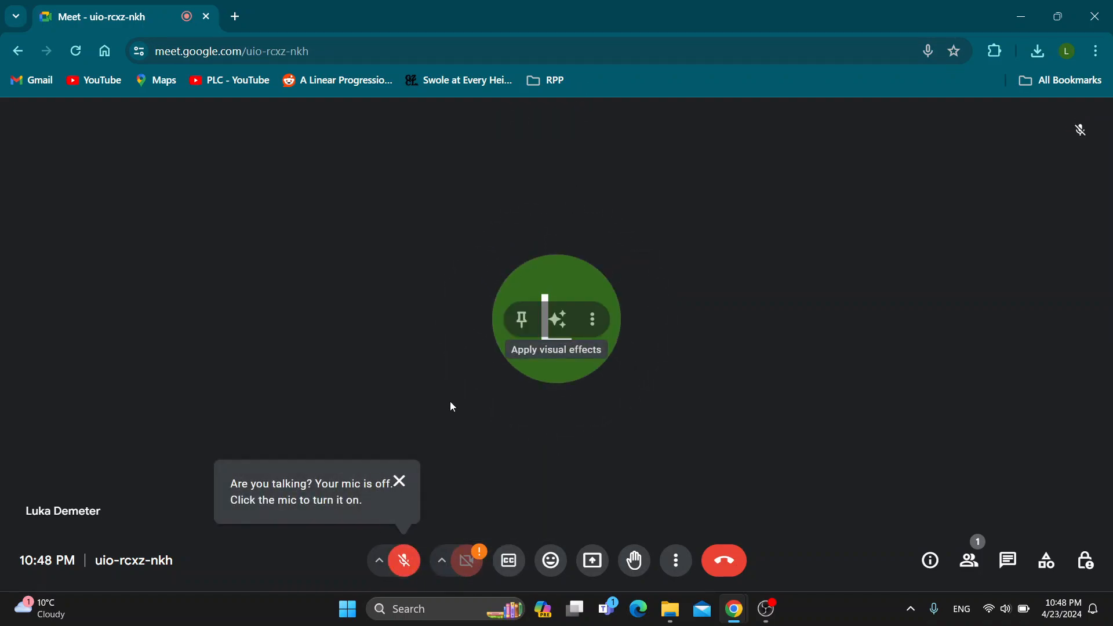
mouse_move(467, 560)
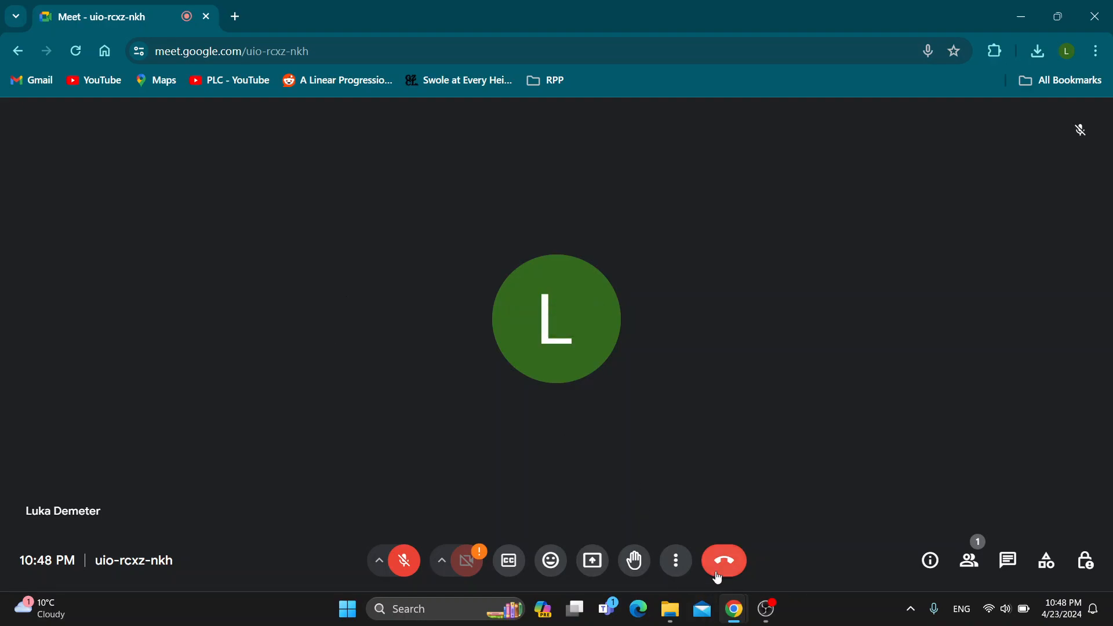
Leave the call and return to the Meet home screen
click(723, 560)
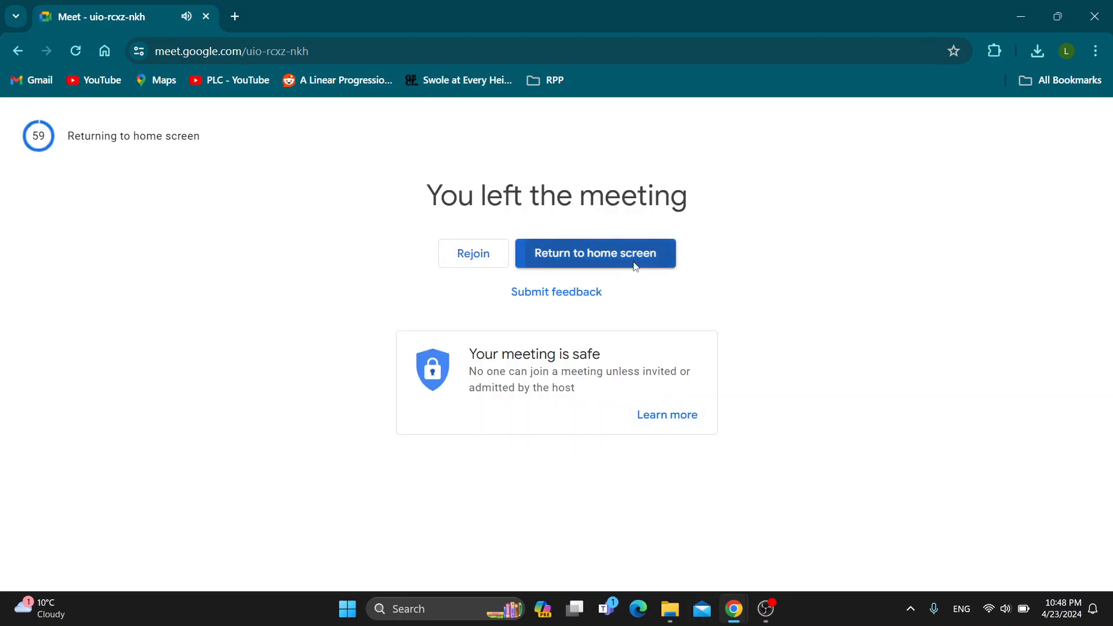
click(594, 253)
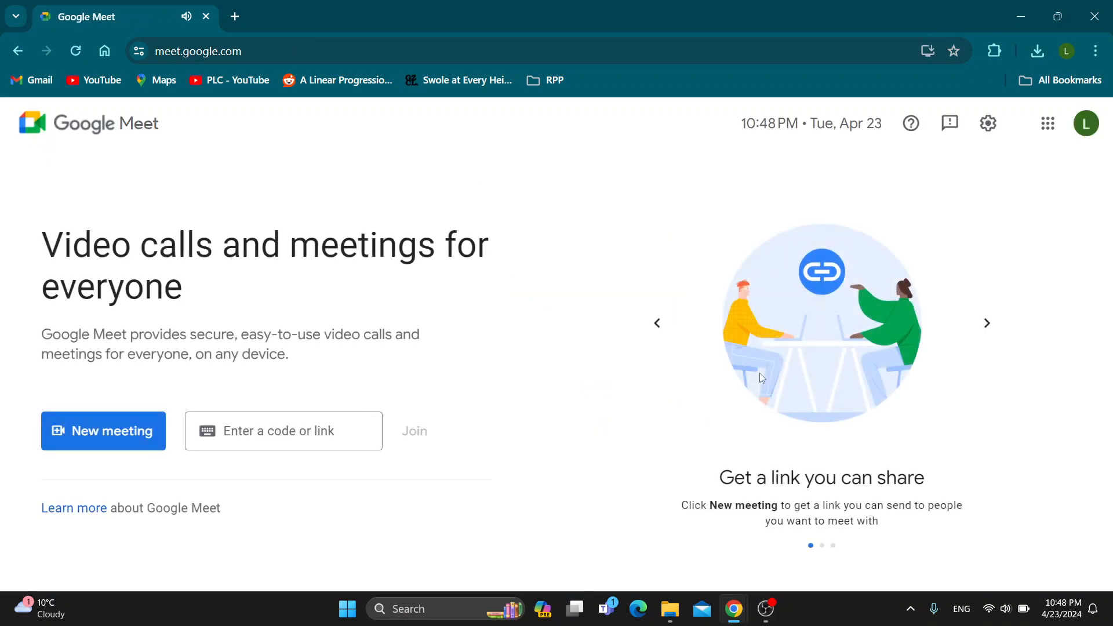